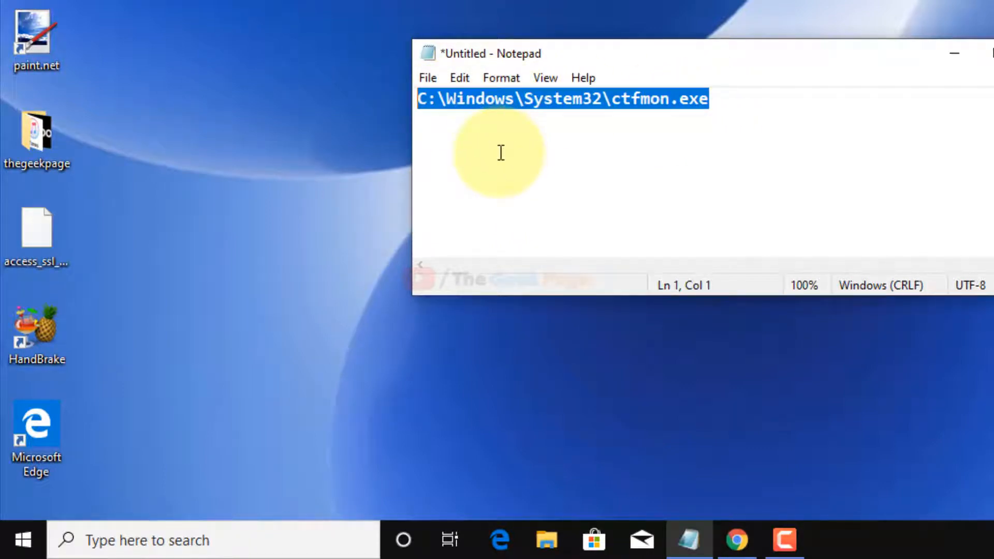
mouse_move(568, 144)
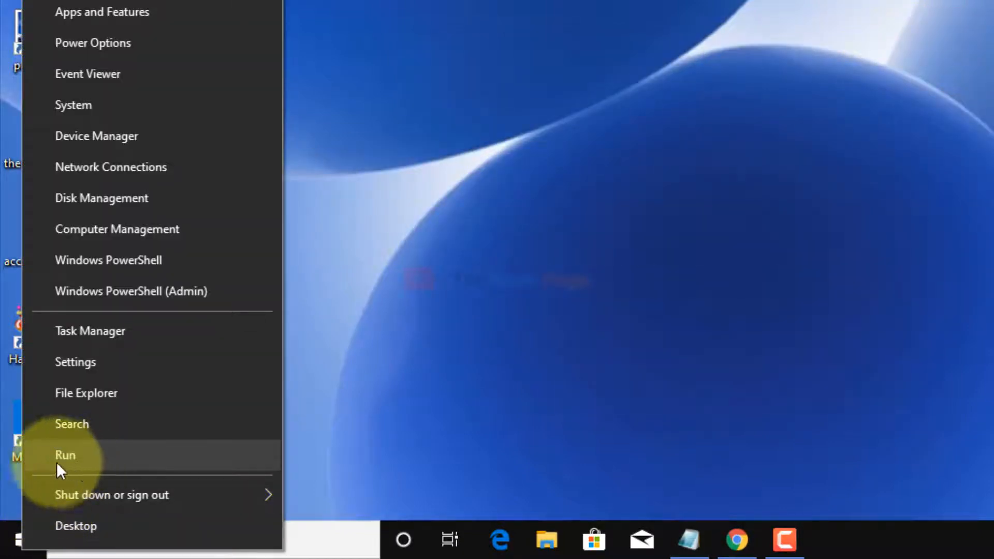
- Launch C:\Windows\System32\ctfmon.exe through the Run box and return to the desktop
left_click(65, 455)
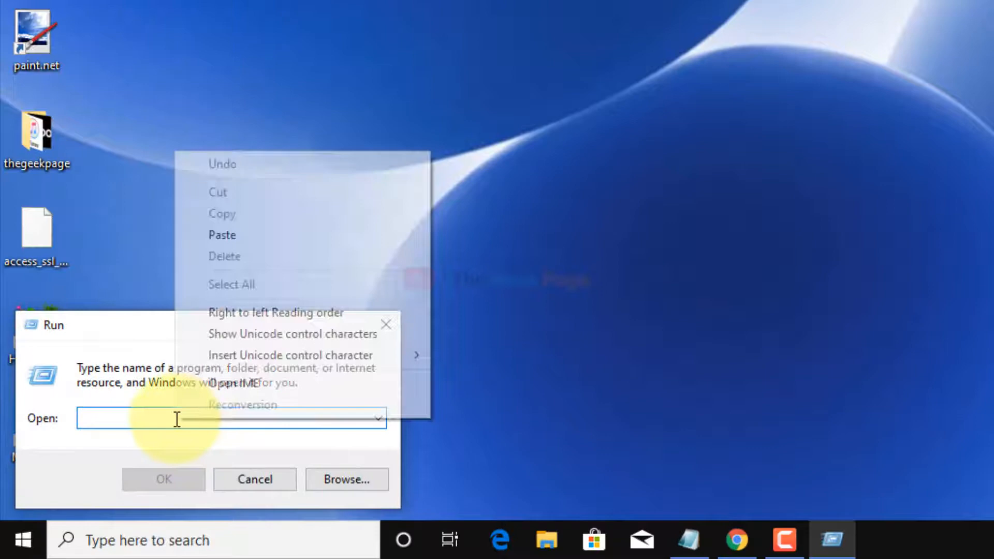
type("C:\\Windows\\System32\\ctfmon.exe")
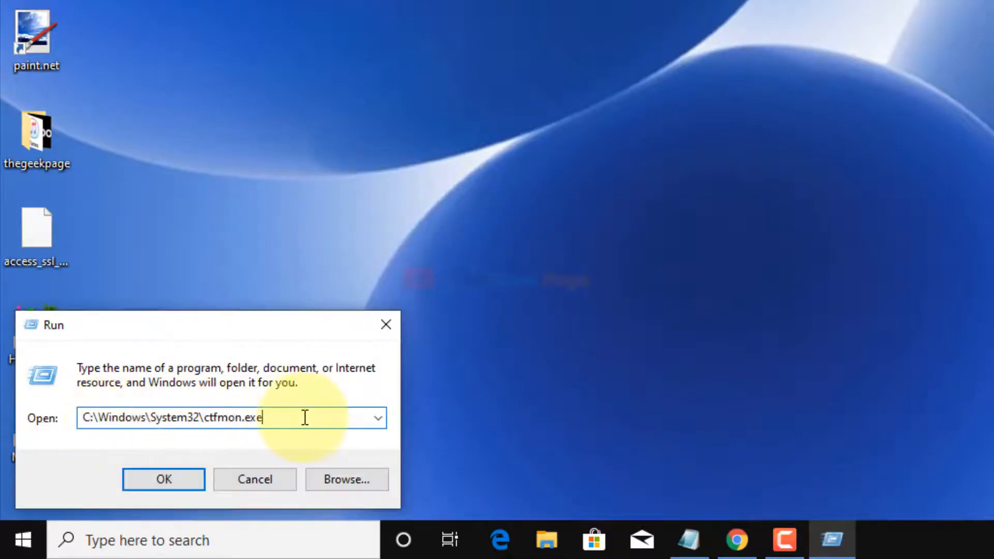
left_click(162, 478)
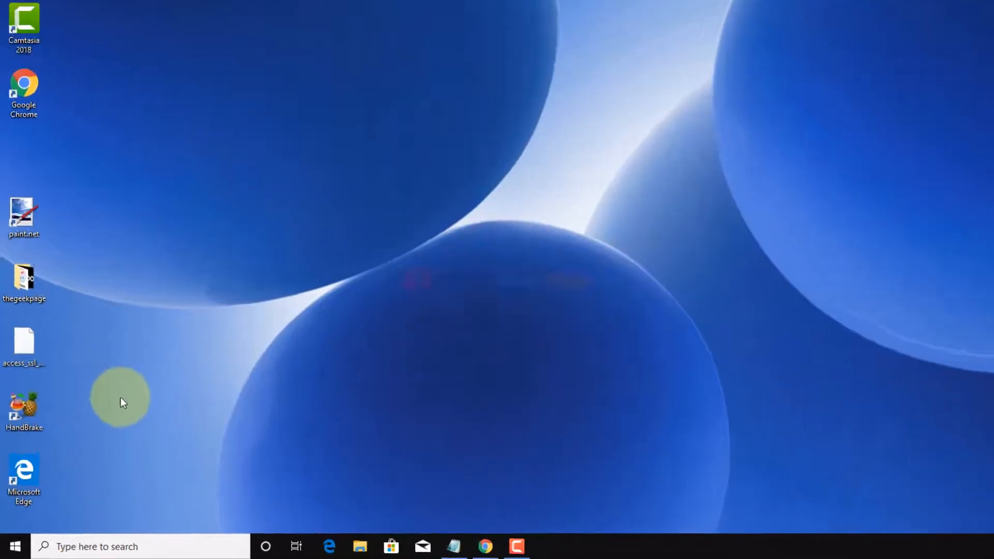
- Find and start Registry Editor from the taskbar search for 'registry Editor'
type("registry Editor")
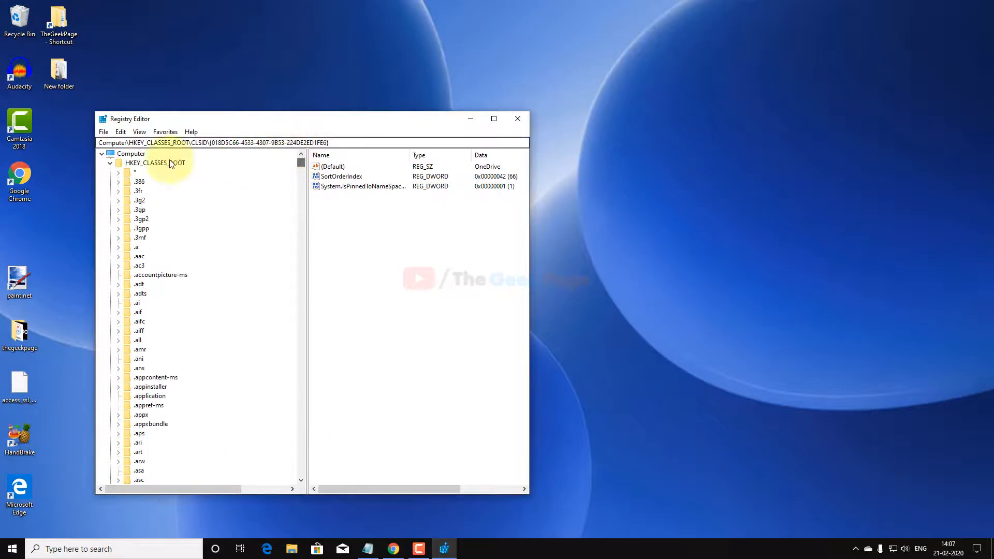
- Collapse HKEY_CLASSES_ROOT and select the Run key path in Notepad for copying
left_click(110, 162)
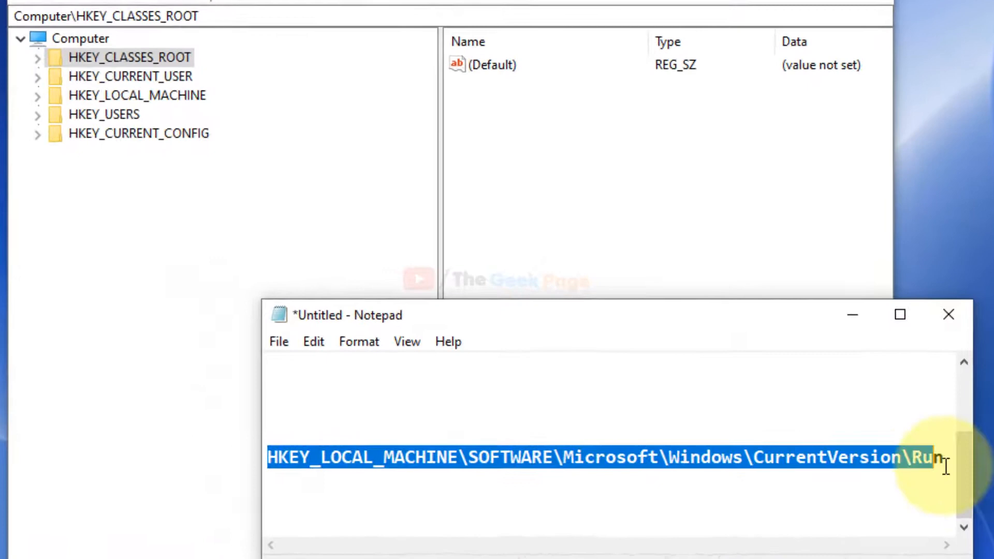
left_click(513, 462)
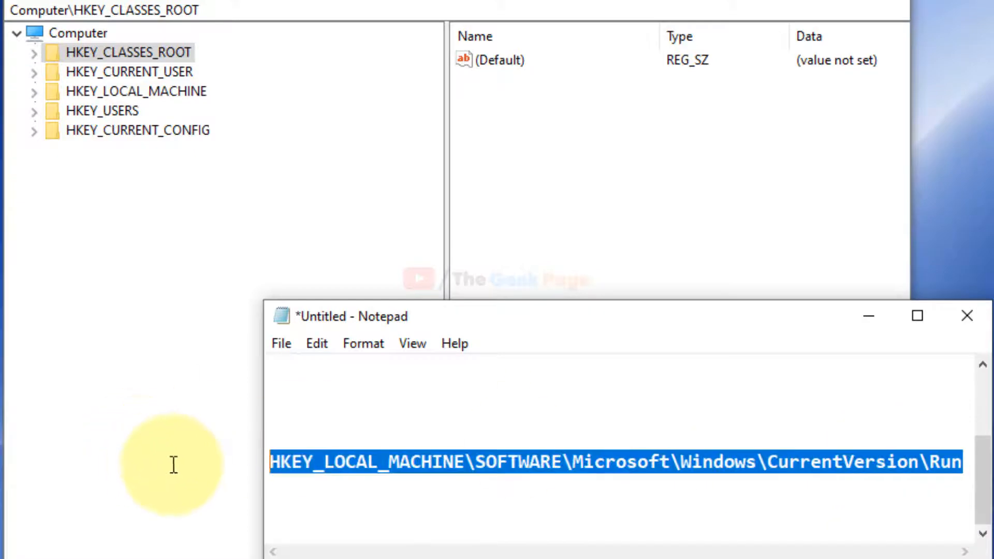
mouse_move(399, 491)
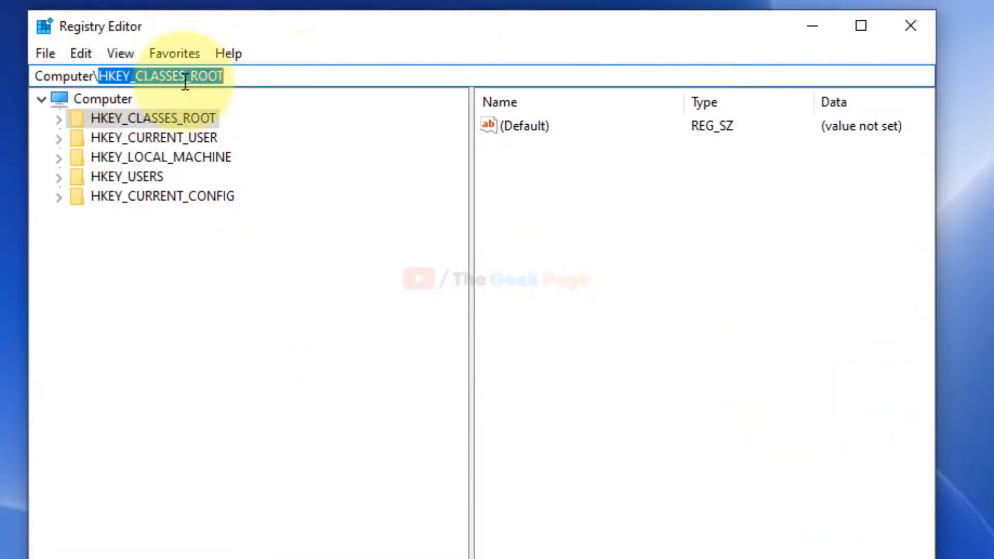
- Navigate the address bar to HKEY_LOCAL_MACHINE\SOFTWARE\Microsoft\Windows\CurrentVersion\Run
type("Computer\\HKEY_LOCAL_MACHINE\\SOFTWARE\\Microsoft\\Windows\\CurrentVersion\\Run")
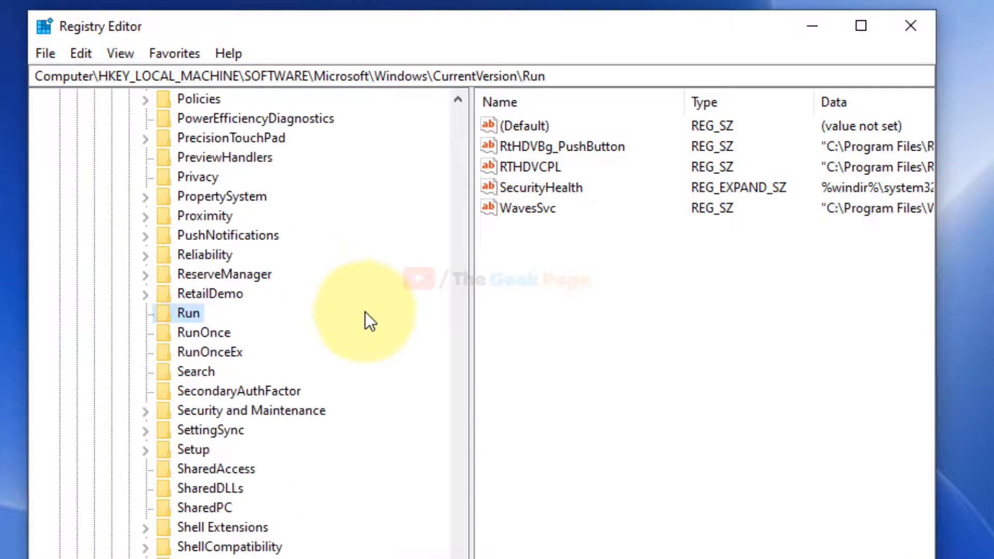
mouse_move(203, 320)
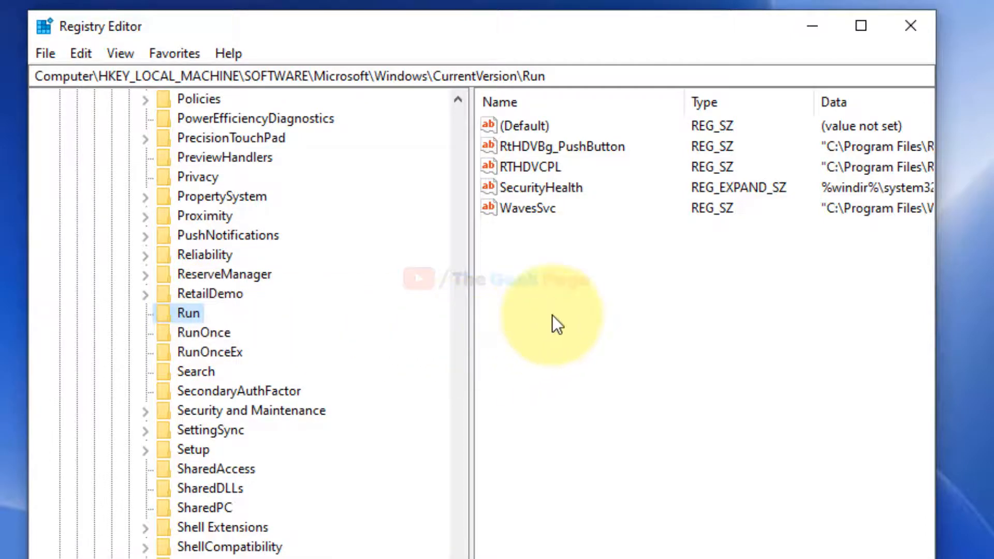
mouse_move(556, 298)
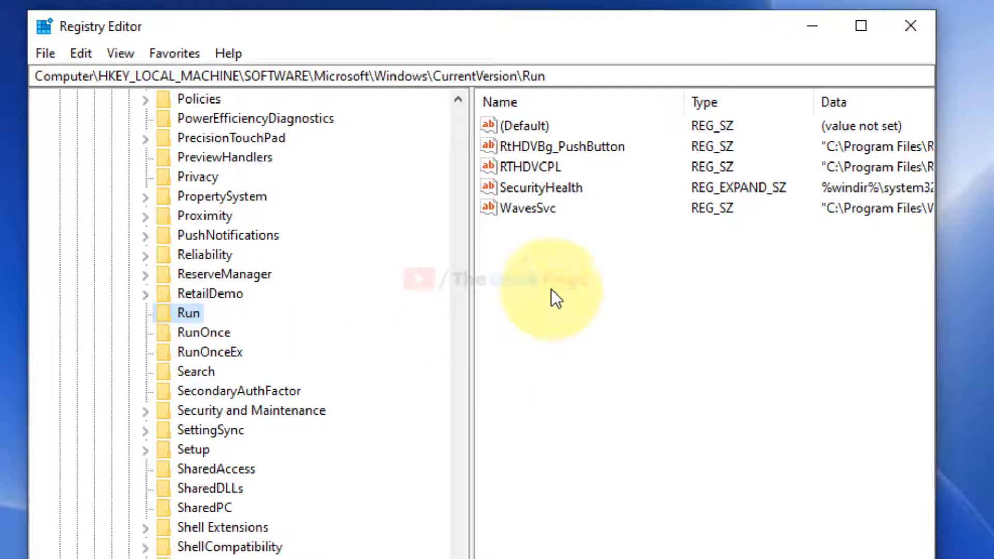
- Create a new String Value in the Run key and rename it to ctfmon
right_click(552, 292)
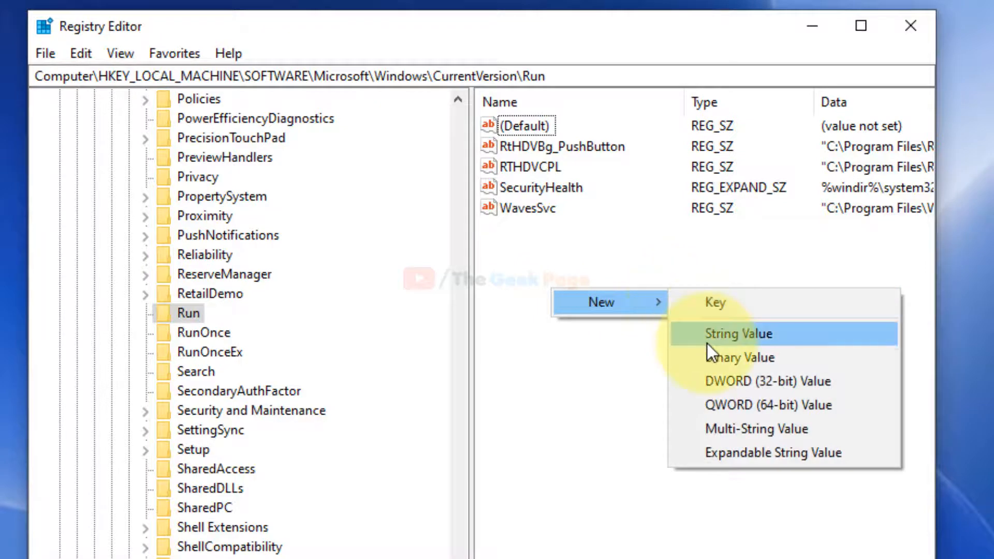
left_click(738, 333)
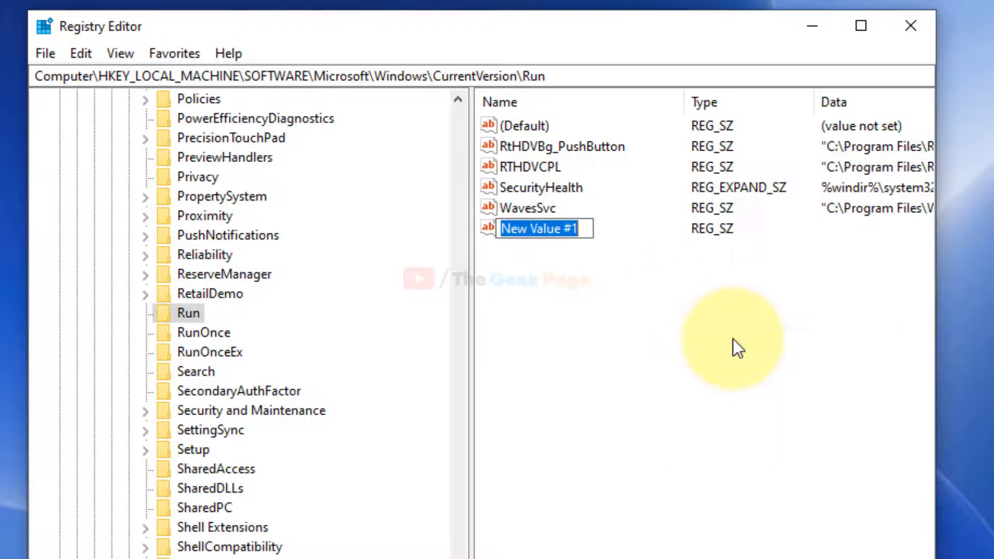
right_click(539, 228)
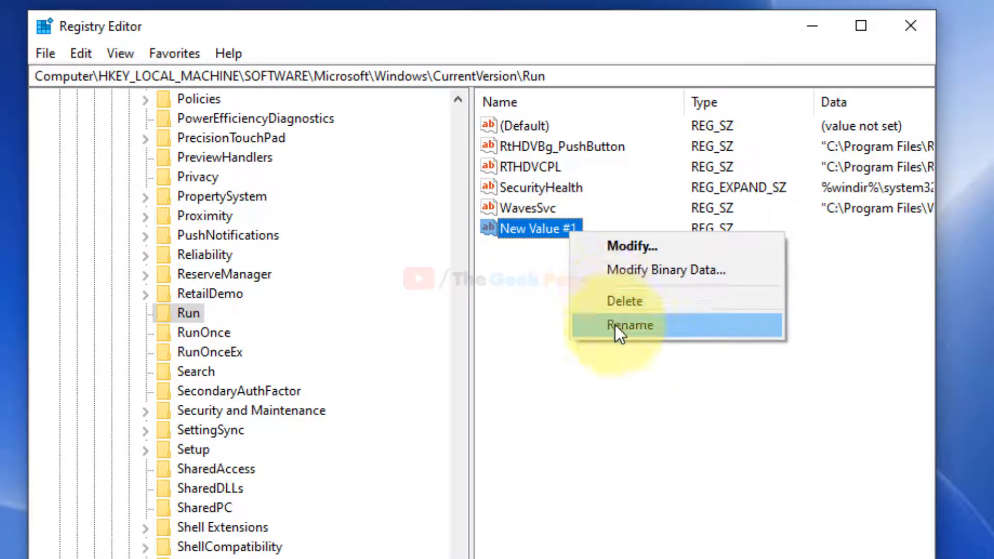
left_click(629, 324)
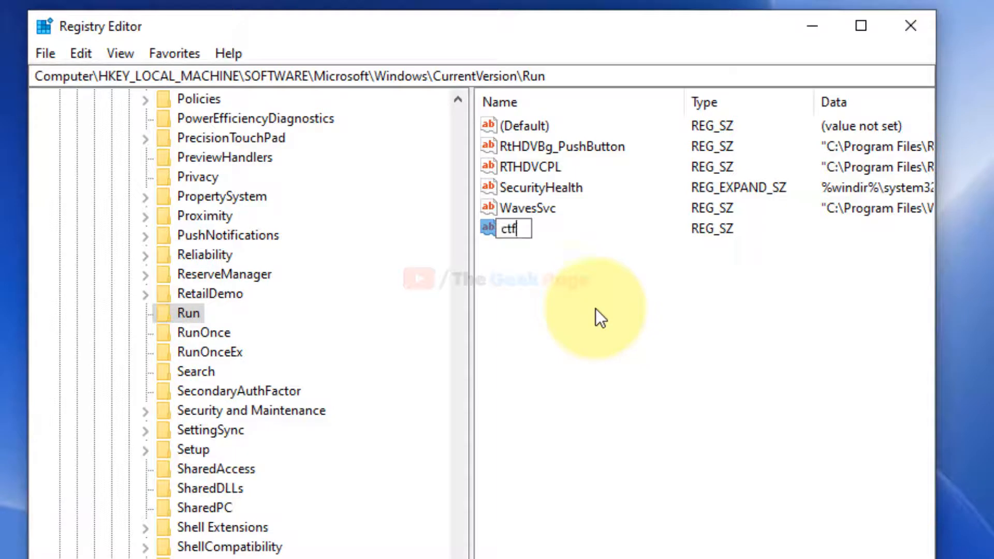
type("mon")
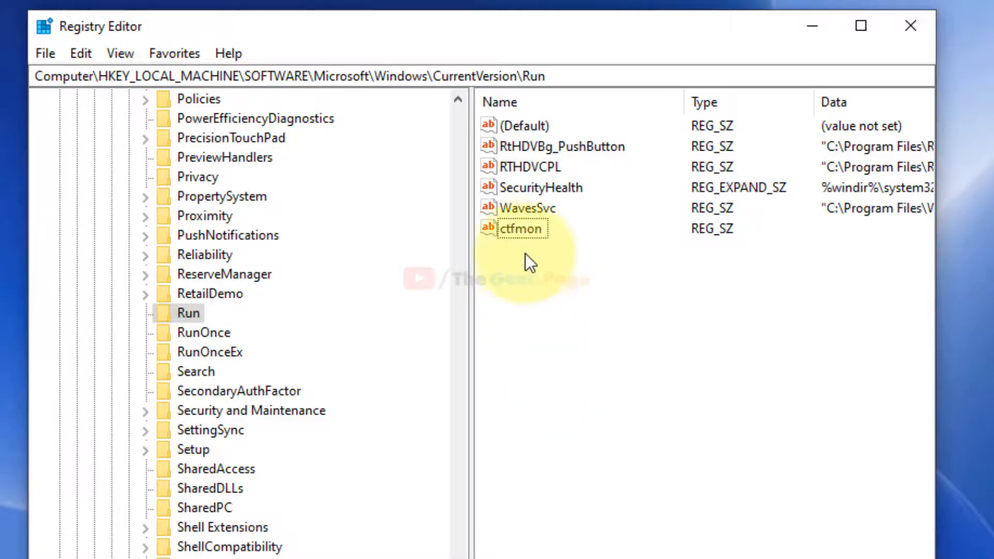
left_click(520, 228)
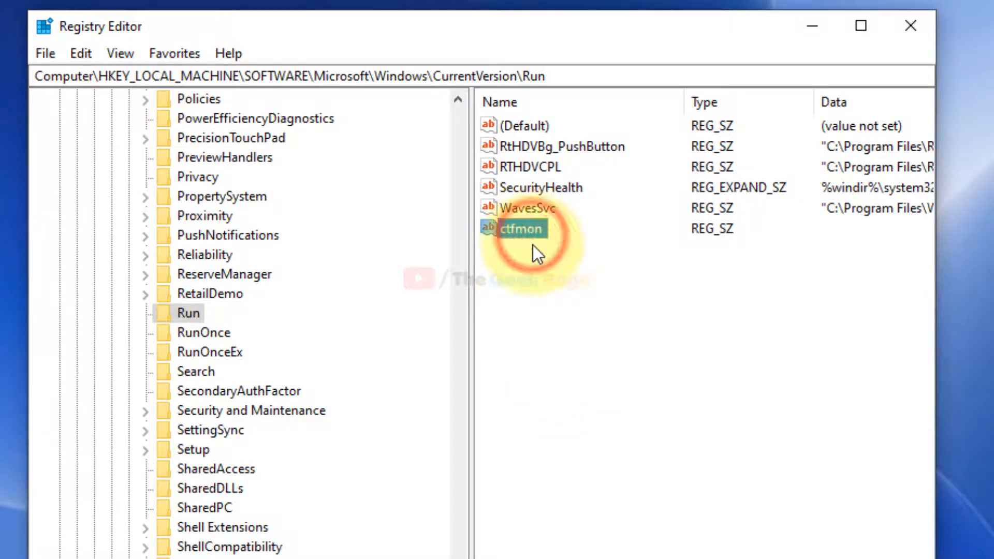
- Modify ctfmon so its value data is C:\Windows\System32\ctfmon.exe
right_click(520, 228)
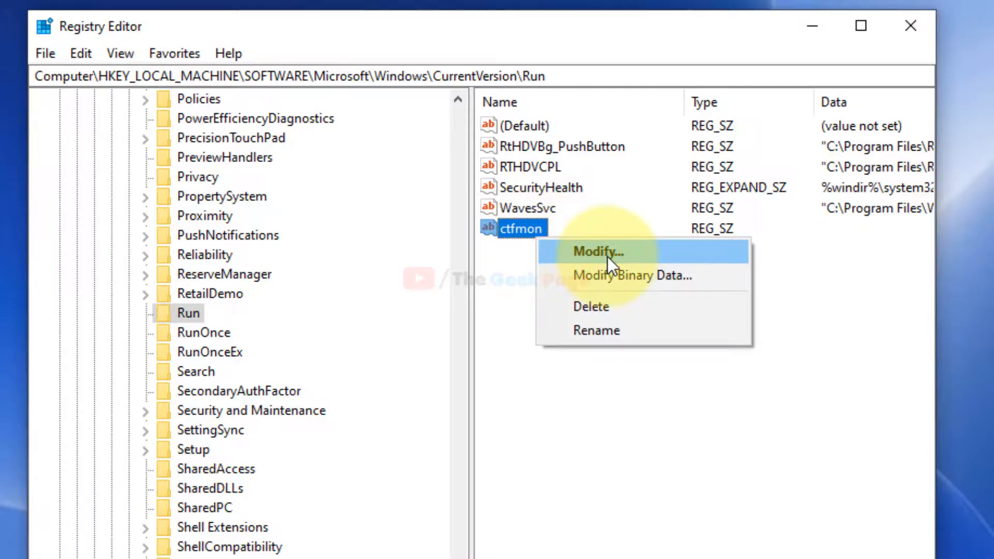
left_click(597, 251)
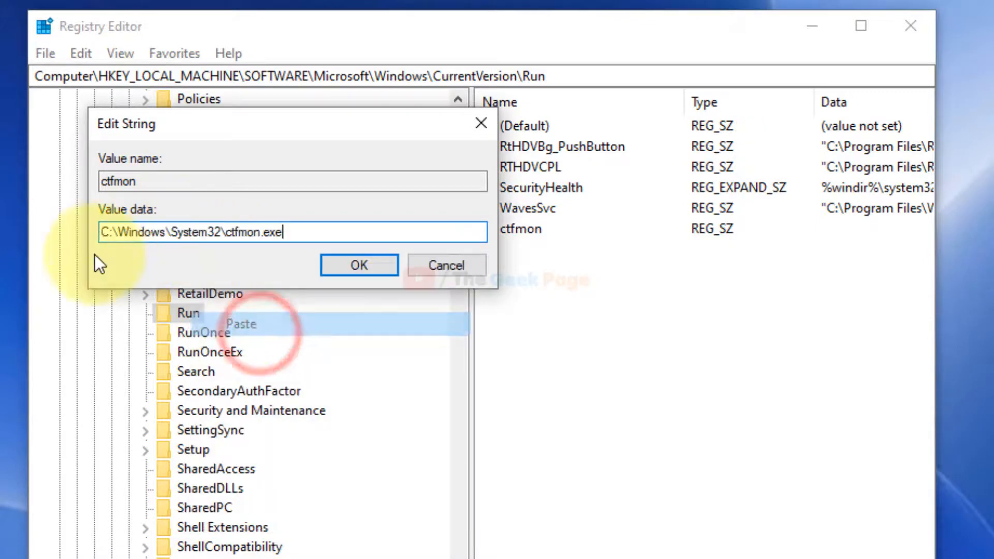
left_click(358, 264)
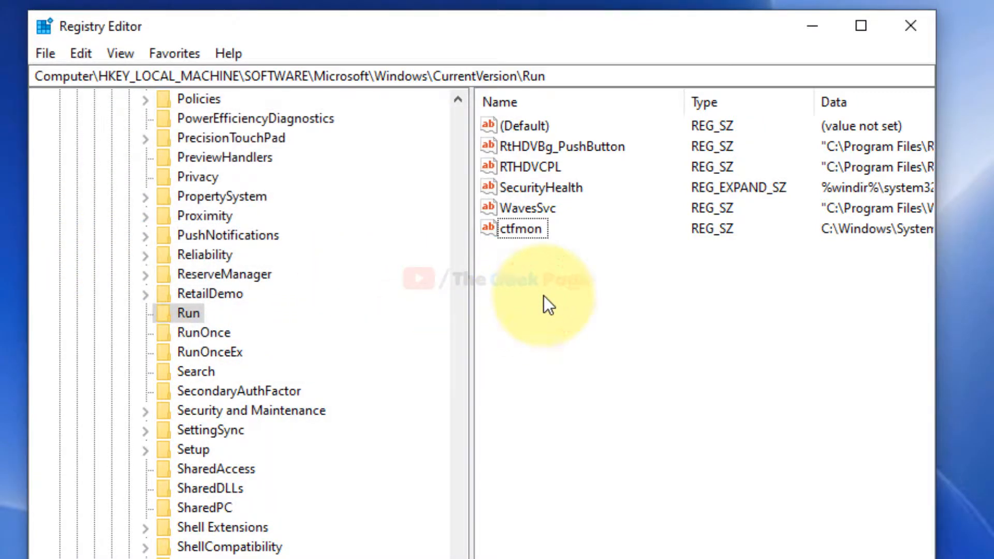